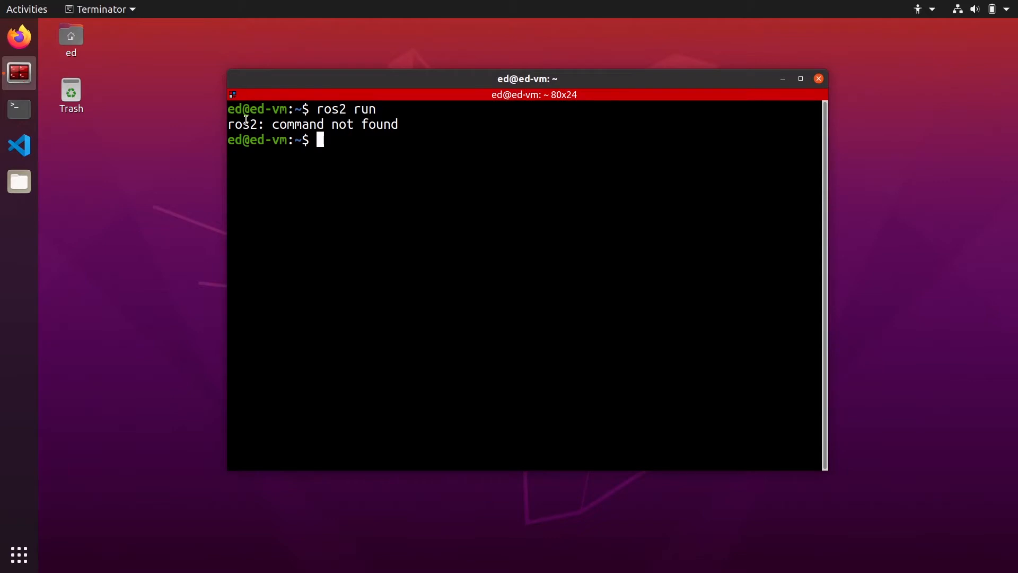
pyautogui.moveTo(408, 122)
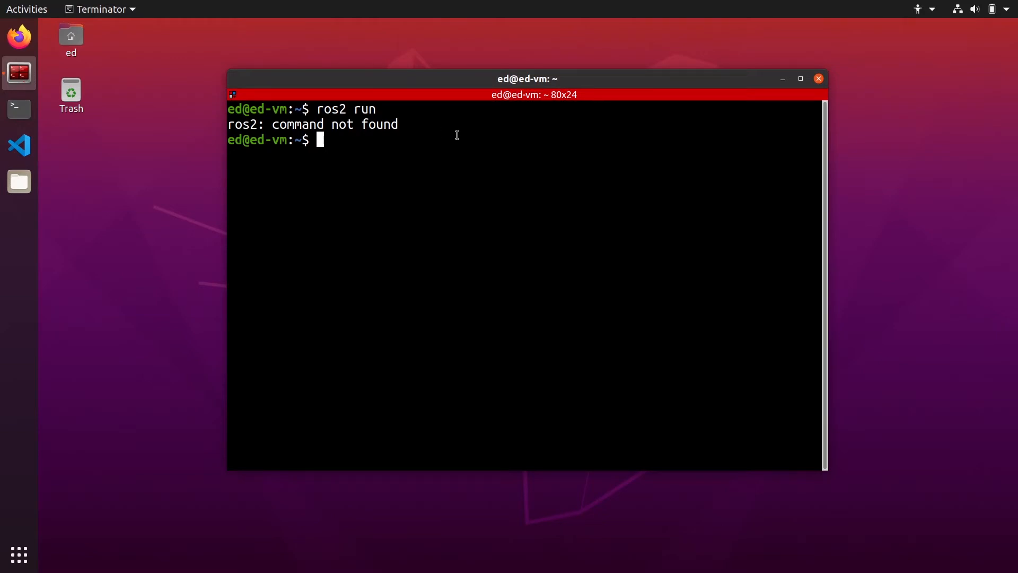
# Change into /opt/ros/foxy, list its contents, and source its setup.bash.
pyautogui.write('cd /')
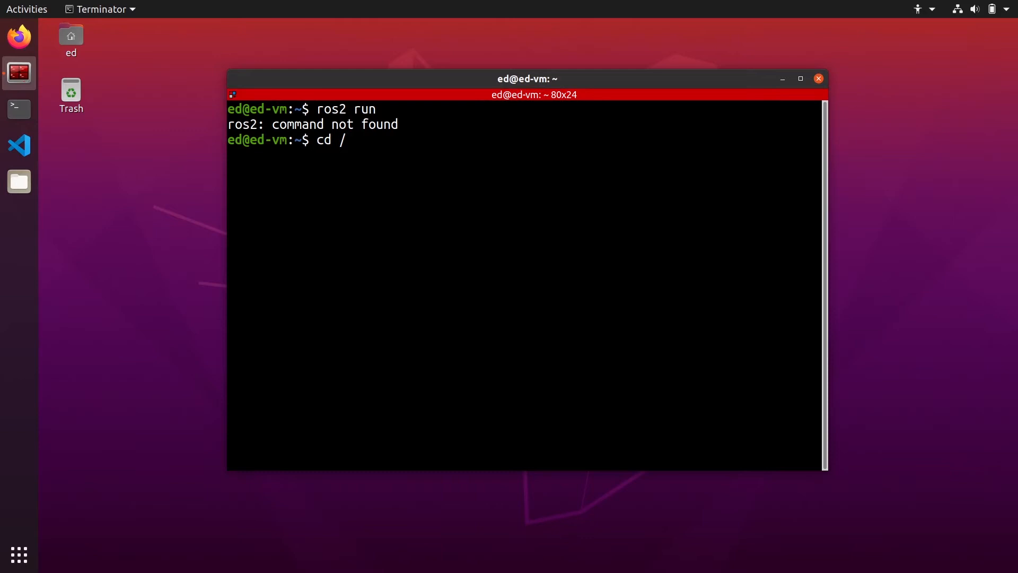
pyautogui.write('opt/')
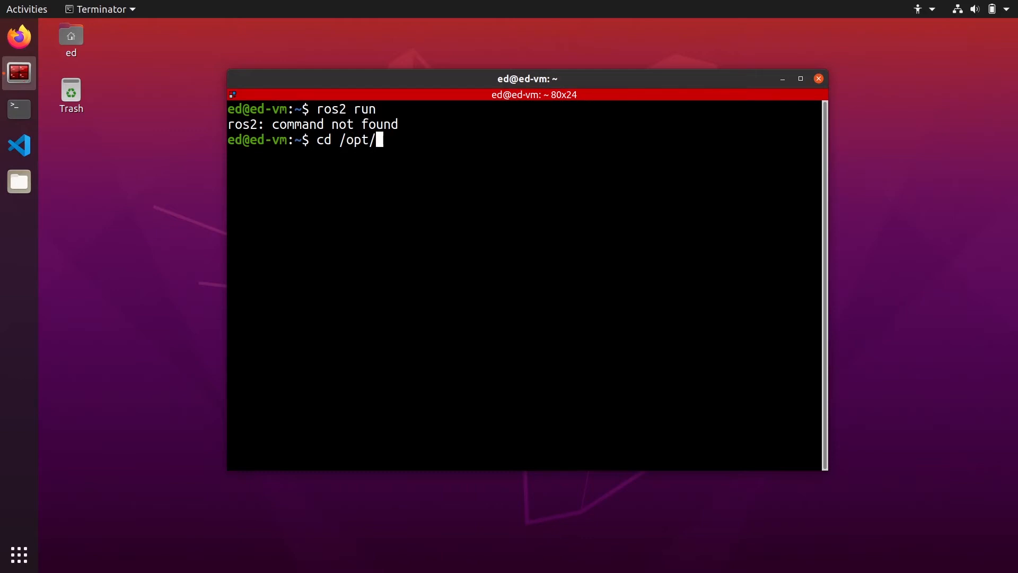
pyautogui.write('ros/')
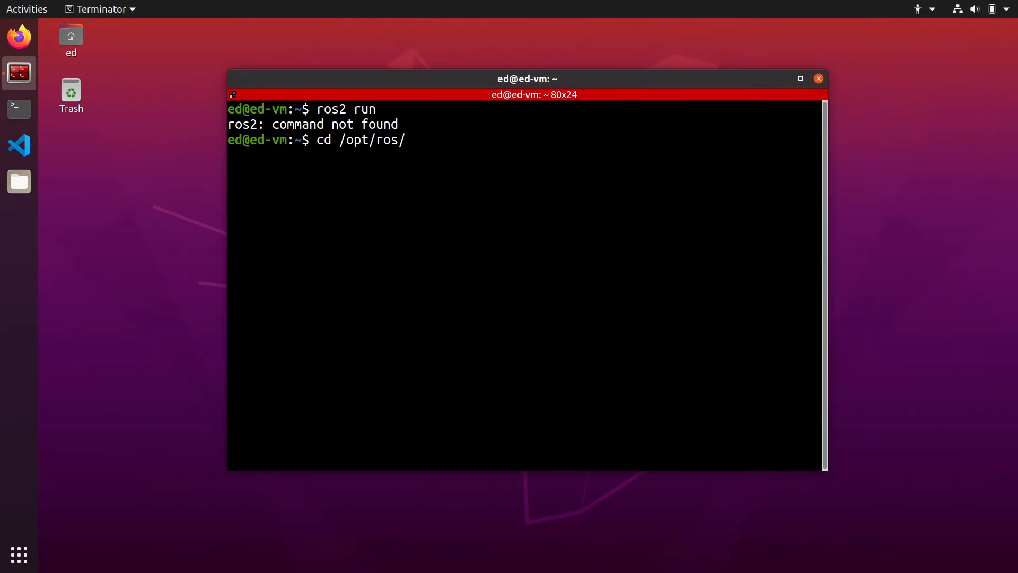
pyautogui.write('foxy/')
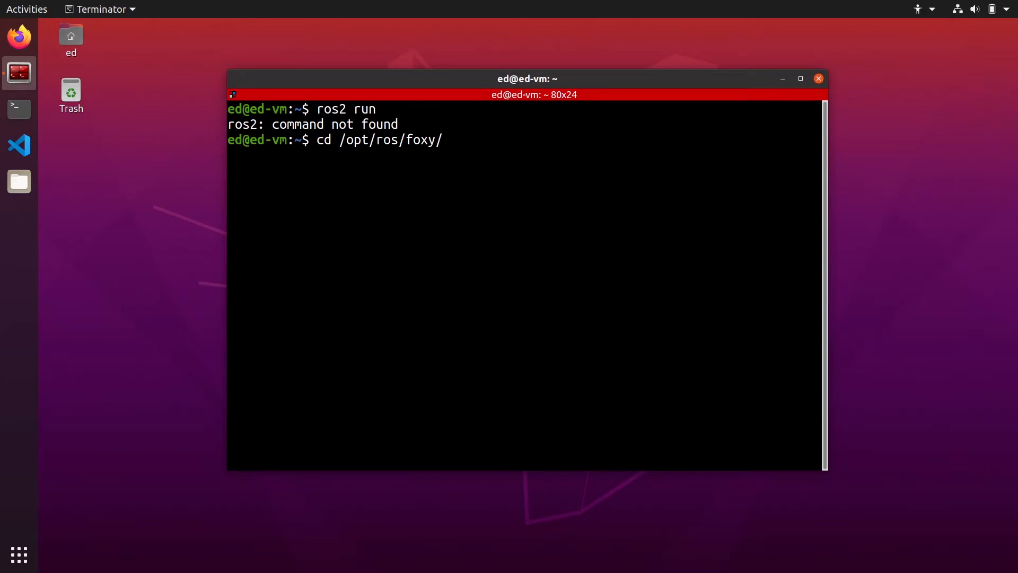
pyautogui.write('ls')
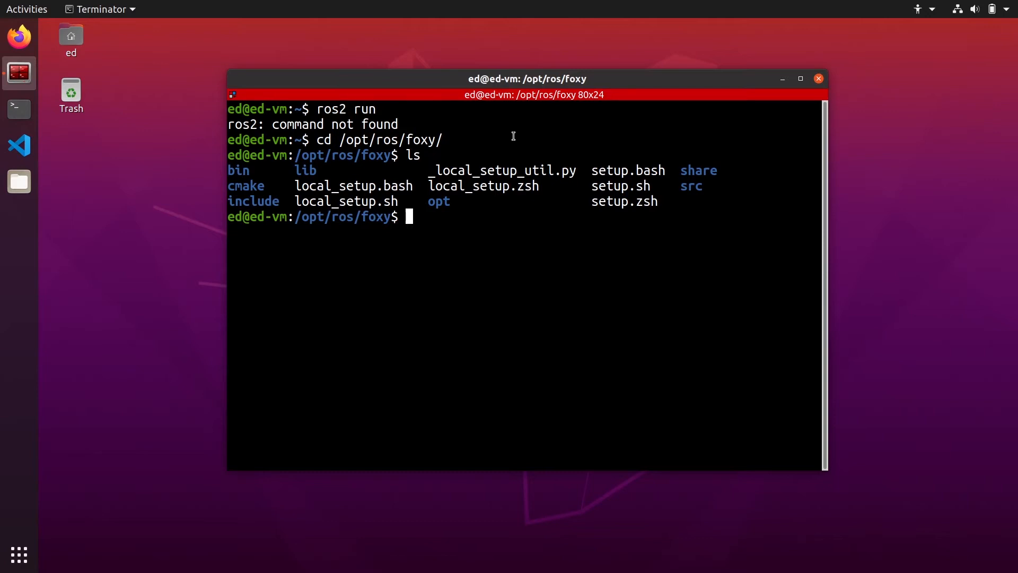
pyautogui.moveTo(341, 122)
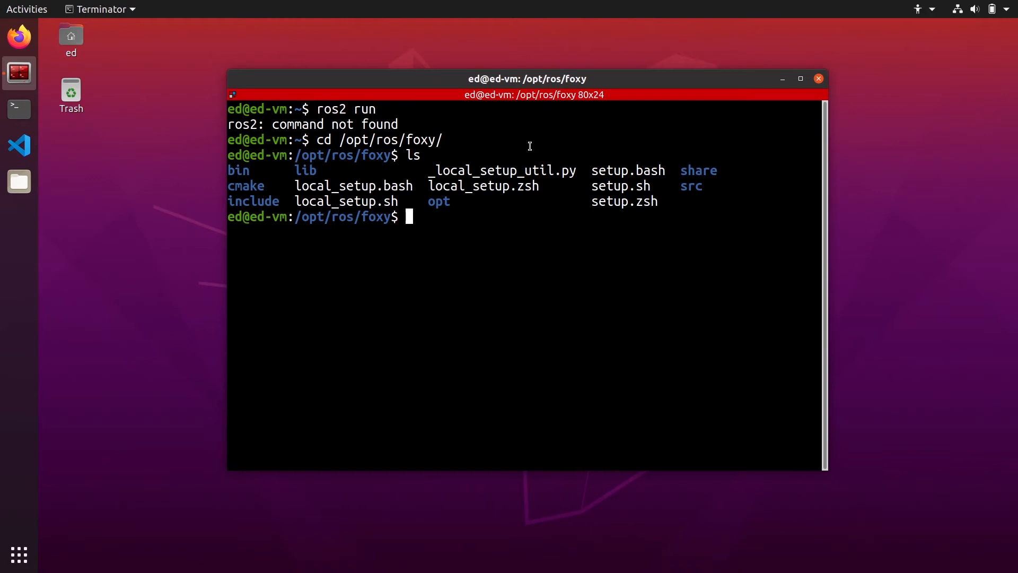
pyautogui.moveTo(658, 153)
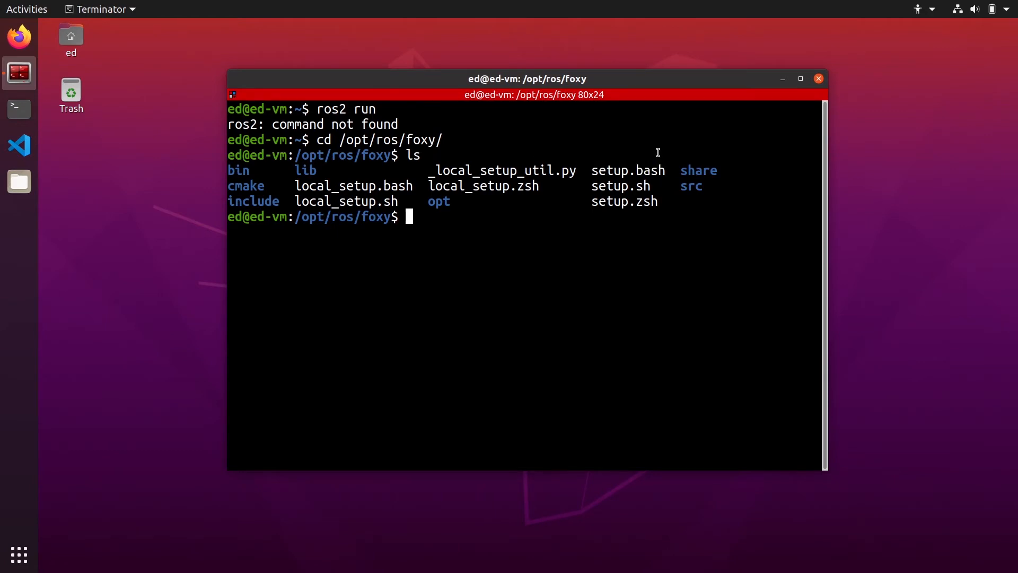
pyautogui.write('source setup.bash')
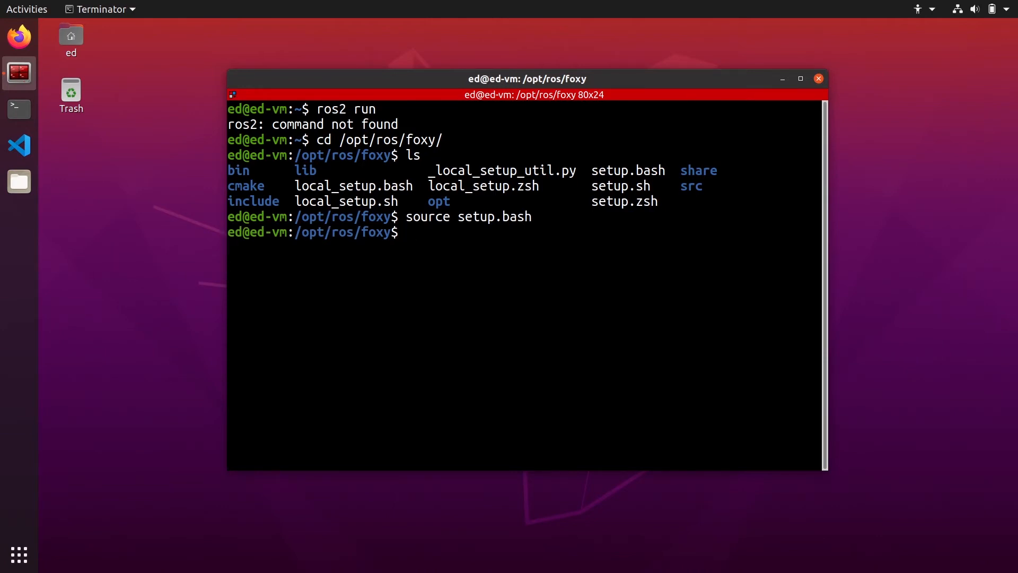
# Run 'ros2 run' and confirm it prints the package/executable usage message.
pyautogui.write('ros2')
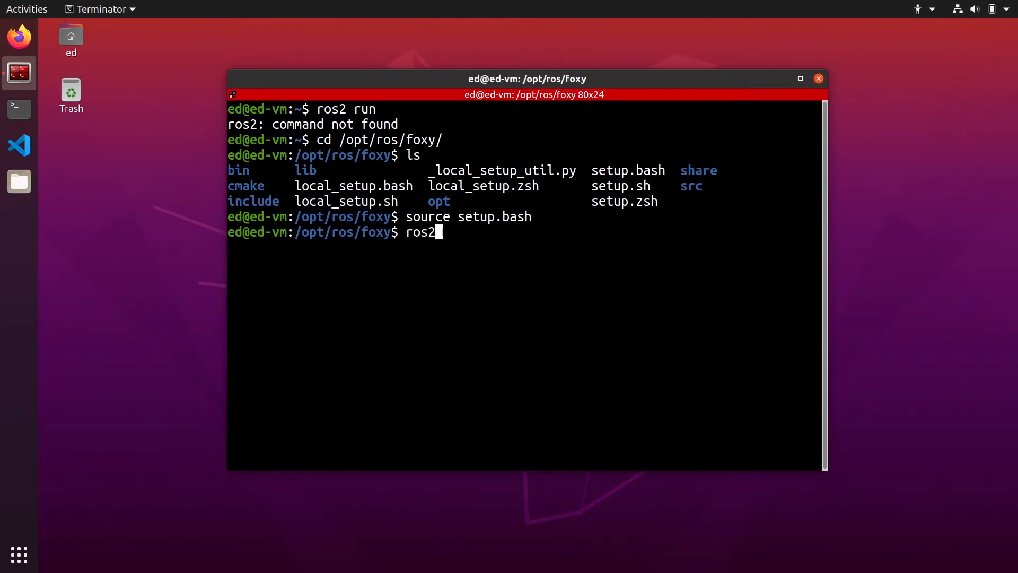
pyautogui.write('run')
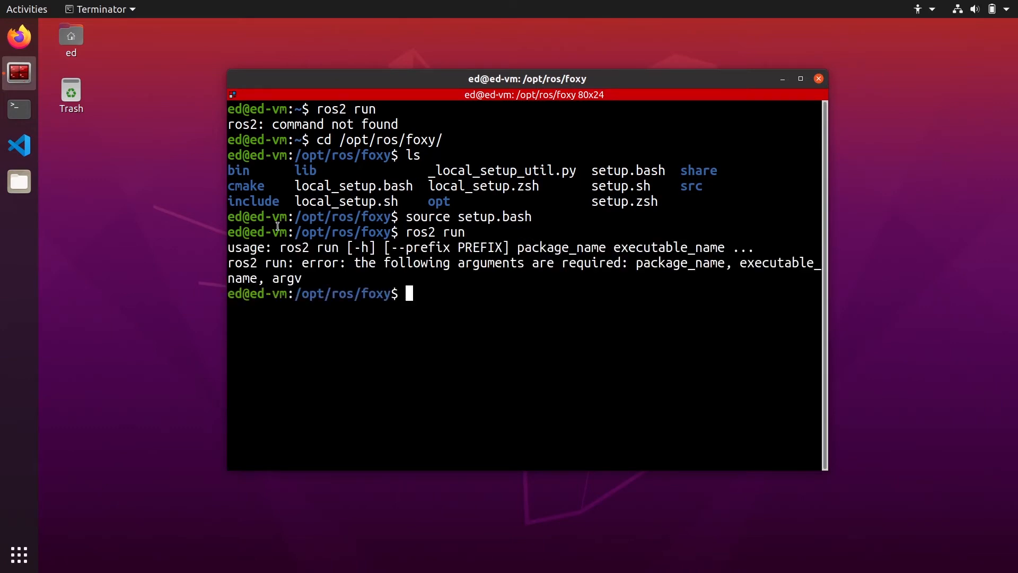
pyautogui.moveTo(408, 245)
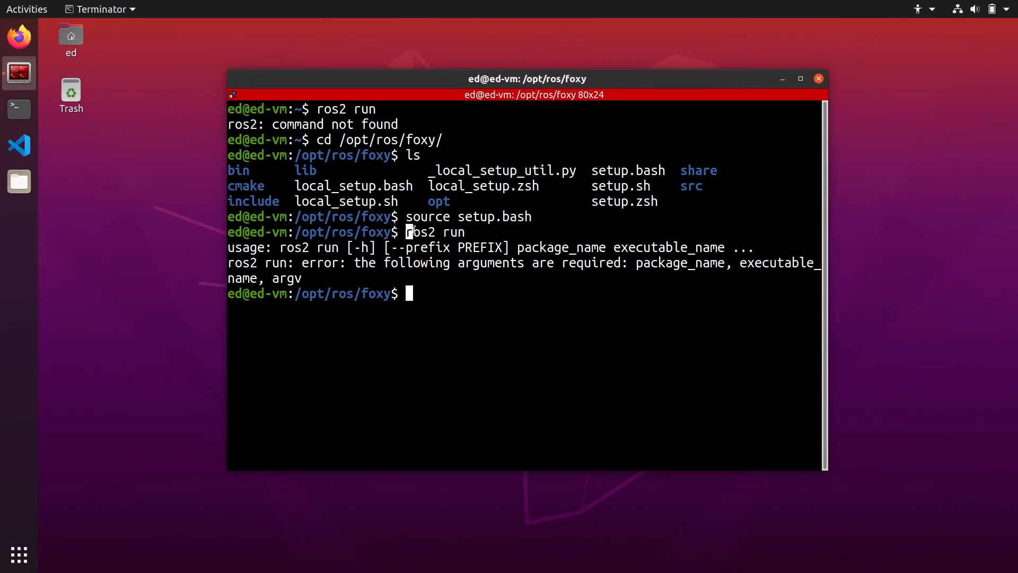
pyautogui.doubleClick(420, 232)
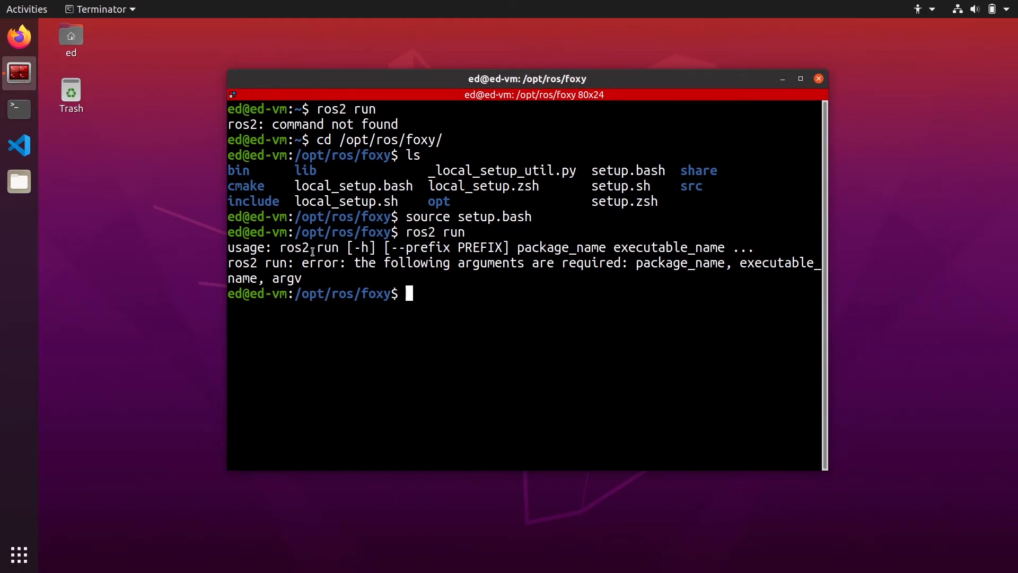
pyautogui.moveTo(431, 260)
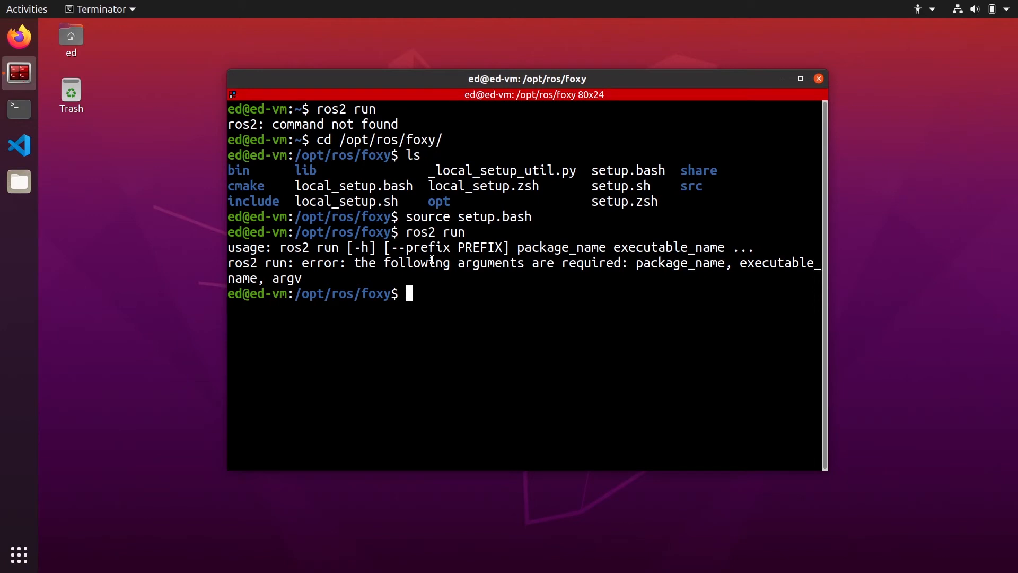
pyautogui.moveTo(300, 127)
pyautogui.write('source /o')
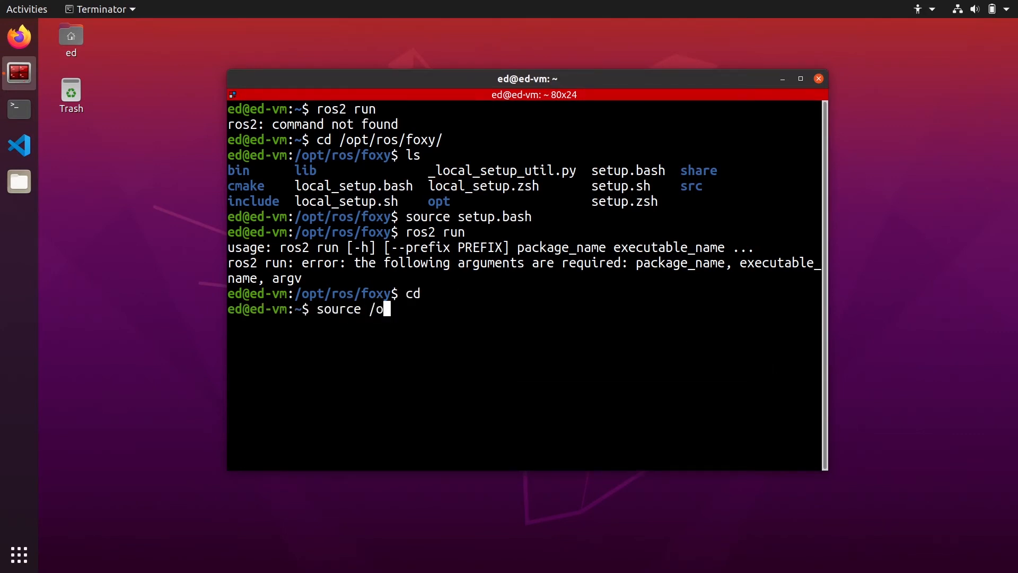
# Source /opt/ros/foxy/setup.bash by full path, then open a second Terminator window.
pyautogui.write('pt/ros/')
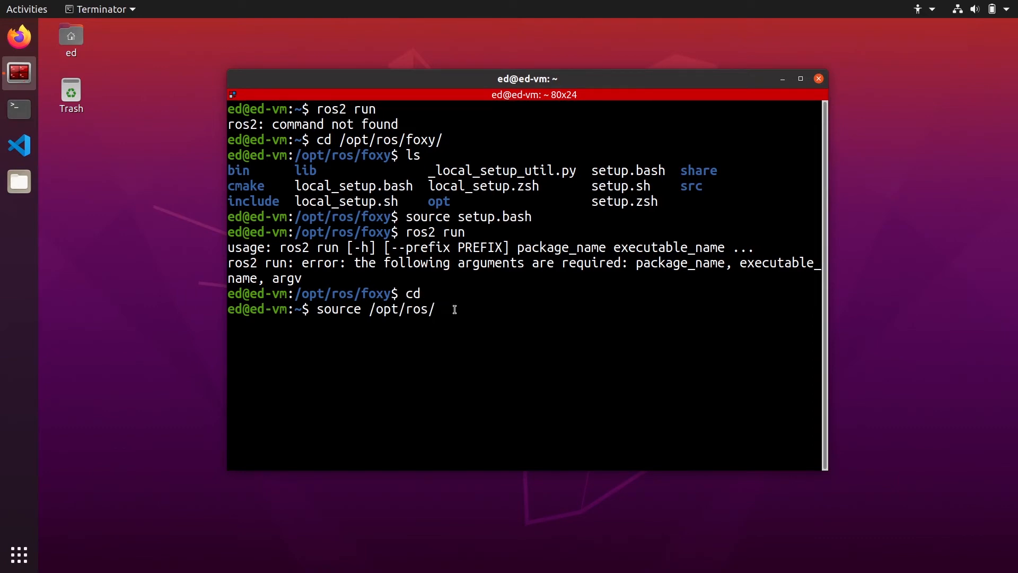
pyautogui.write('foxy/')
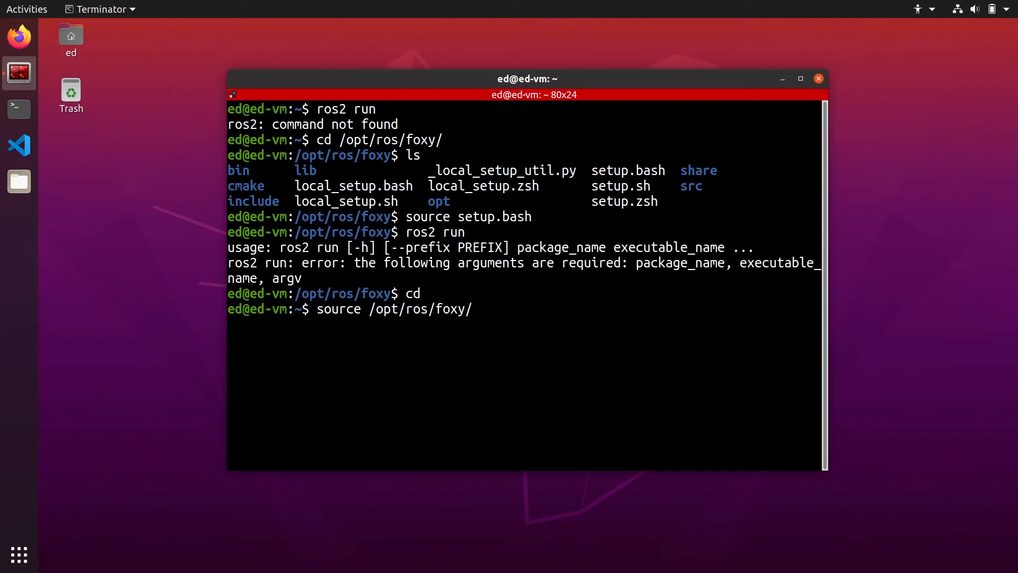
pyautogui.write('setup.bash')
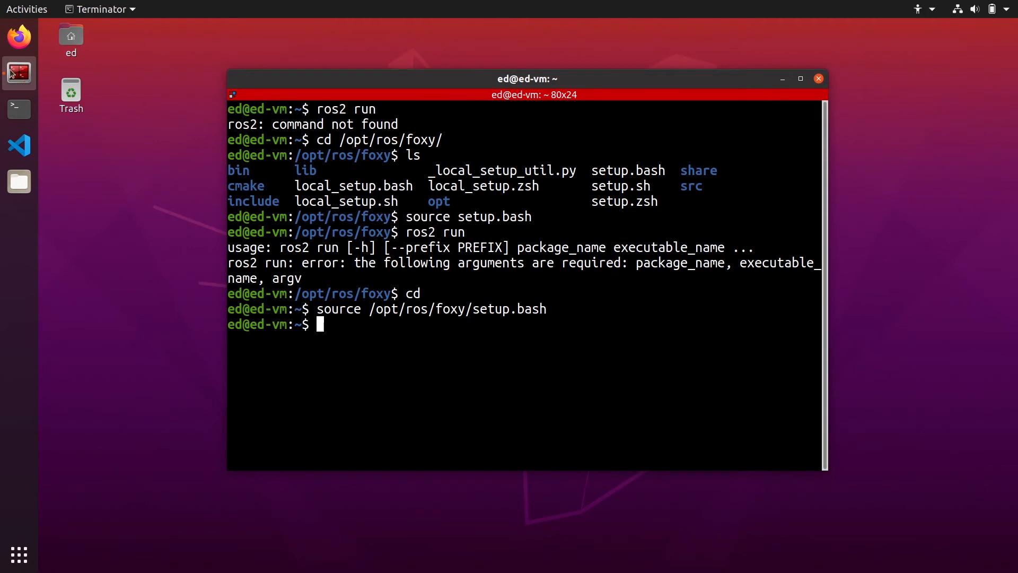
pyautogui.click(70, 91)
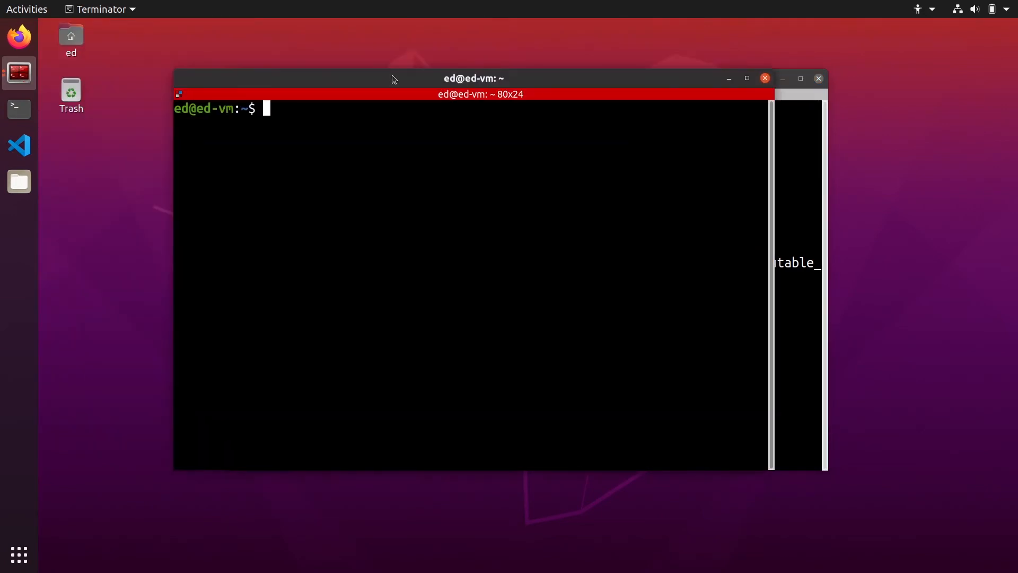
# In the new window, see 'ros2 run' fail, source Foxy's setup.bash, and rerun it successfully.
pyautogui.write('ros2 run')
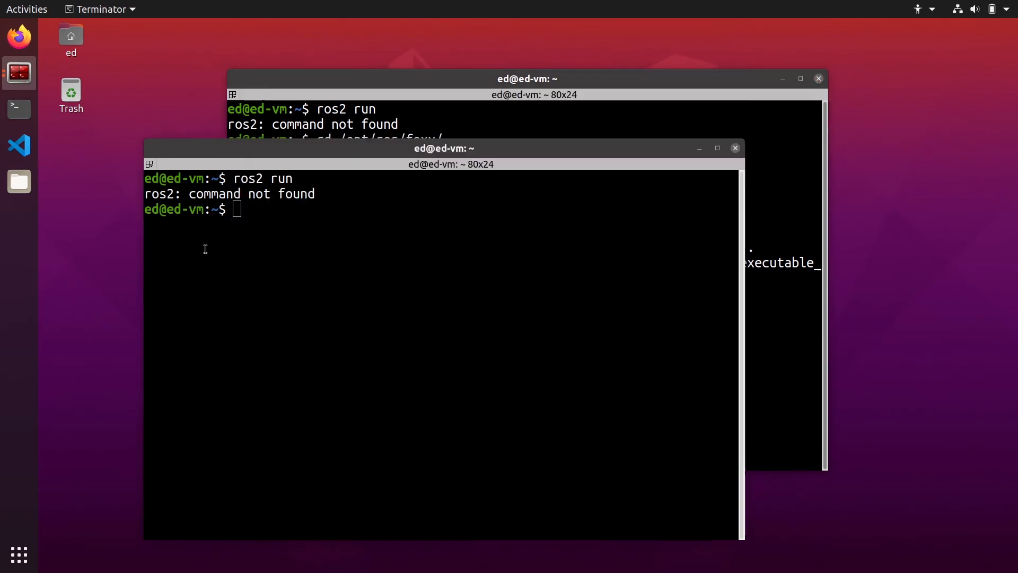
pyautogui.write('source /opt/ros/foxy/setup.bash')
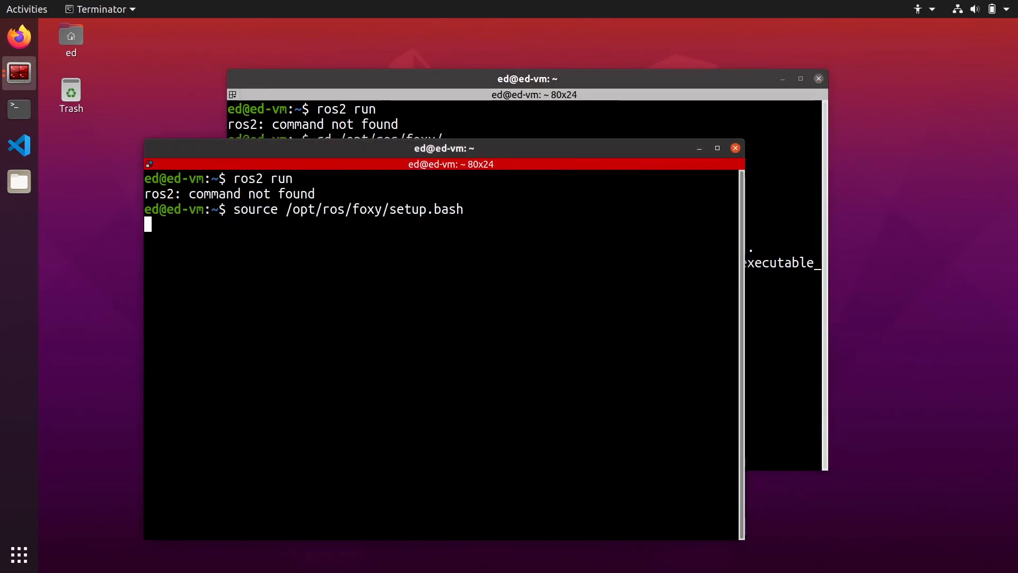
pyautogui.write('ros2 run')
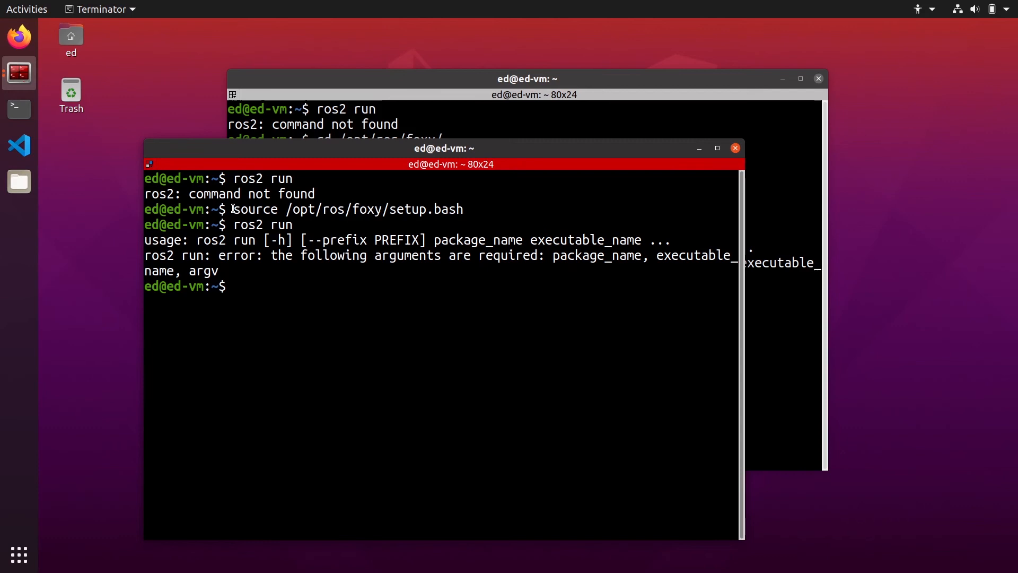
pyautogui.moveTo(232, 209); pyautogui.dragTo(463, 209)
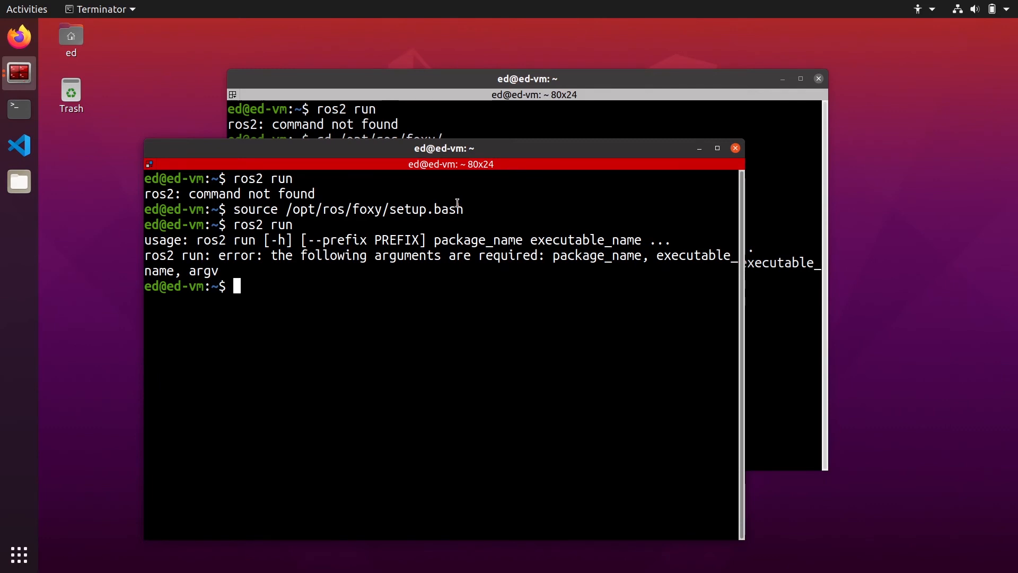
# Launch gedit on ~/.bashrc from the terminal.
pyautogui.write('gedit')
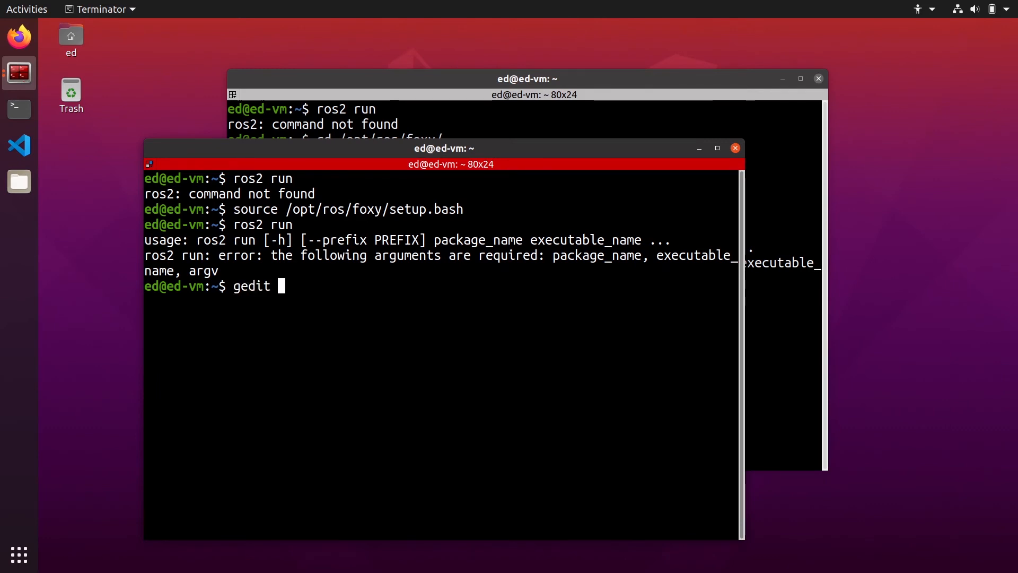
pyautogui.write('~/.bas')
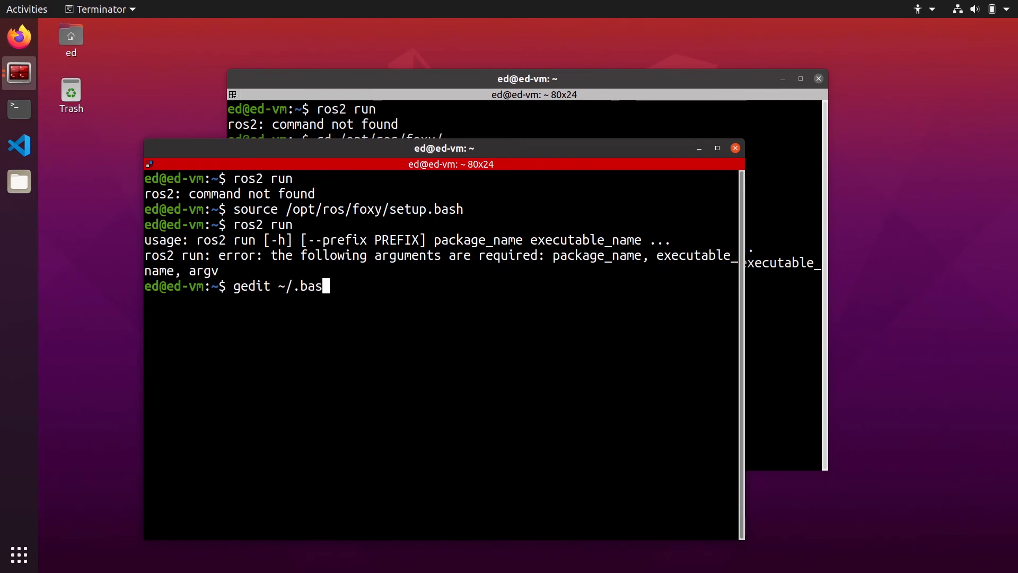
pyautogui.write('hrc')
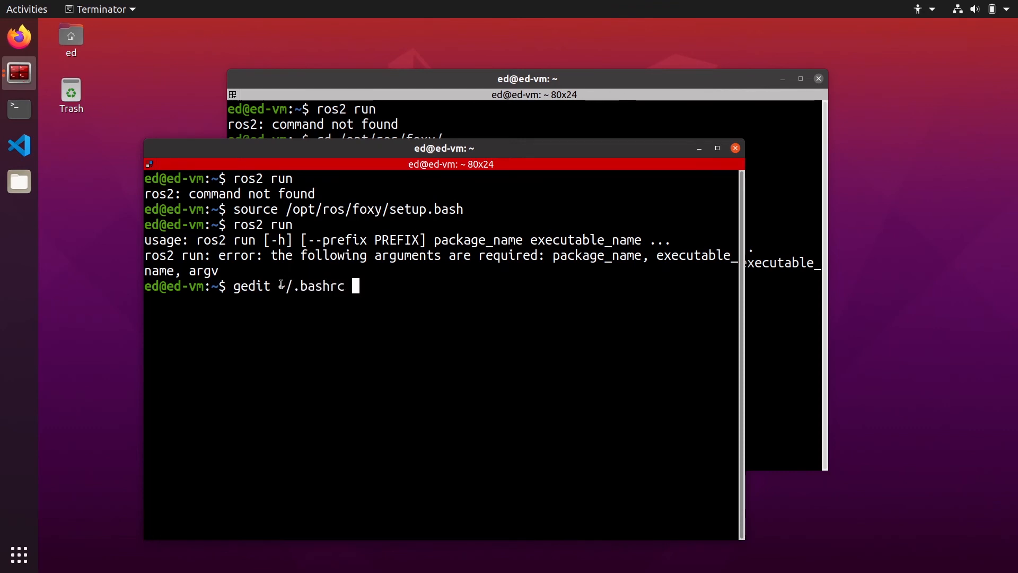
pyautogui.doubleClick(316, 286)
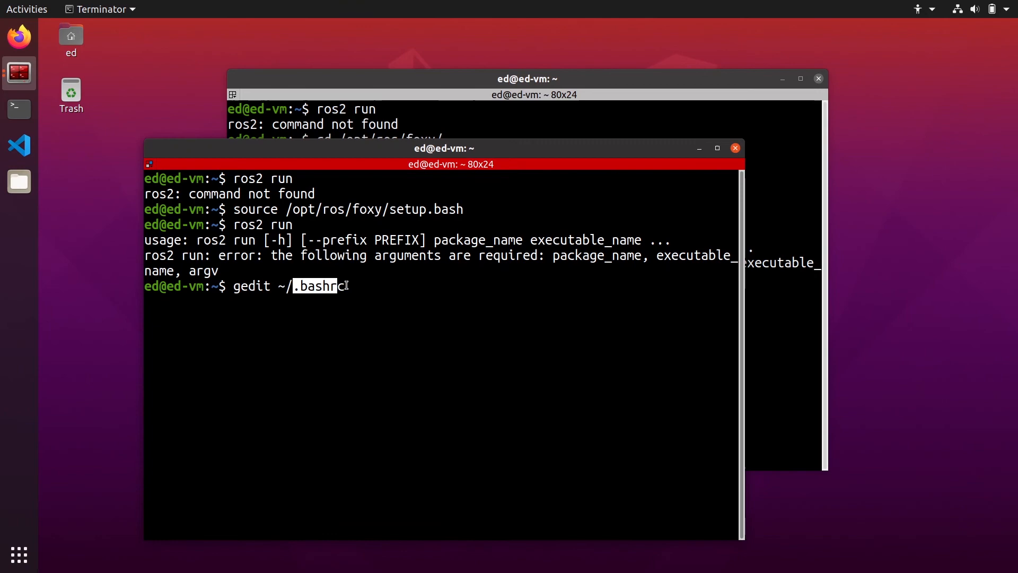
pyautogui.press('Return')
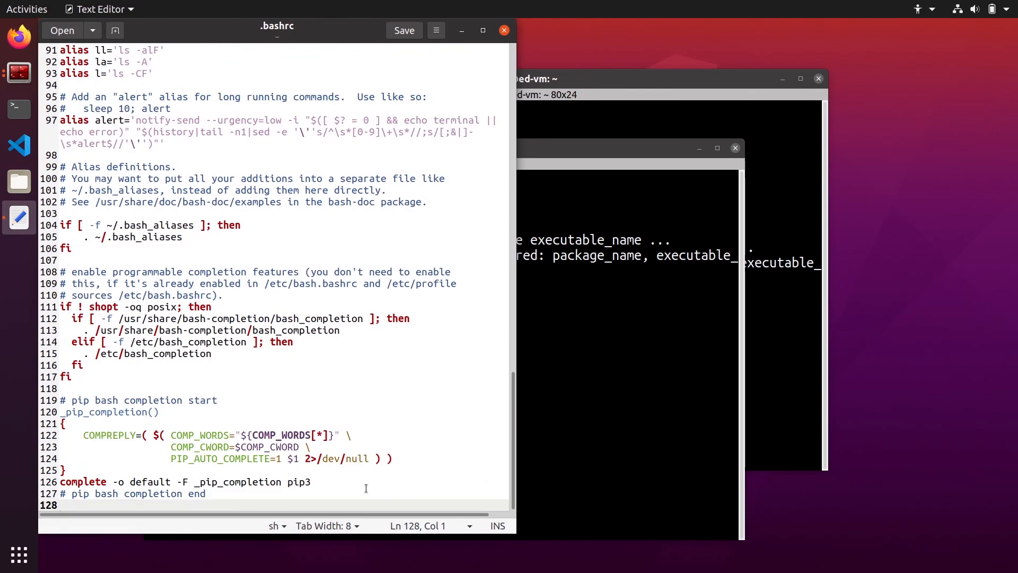
# Append 'source /opt/ros/foxy/setup.bash' as the last line of .bashrc and save.
pyautogui.press('Return')
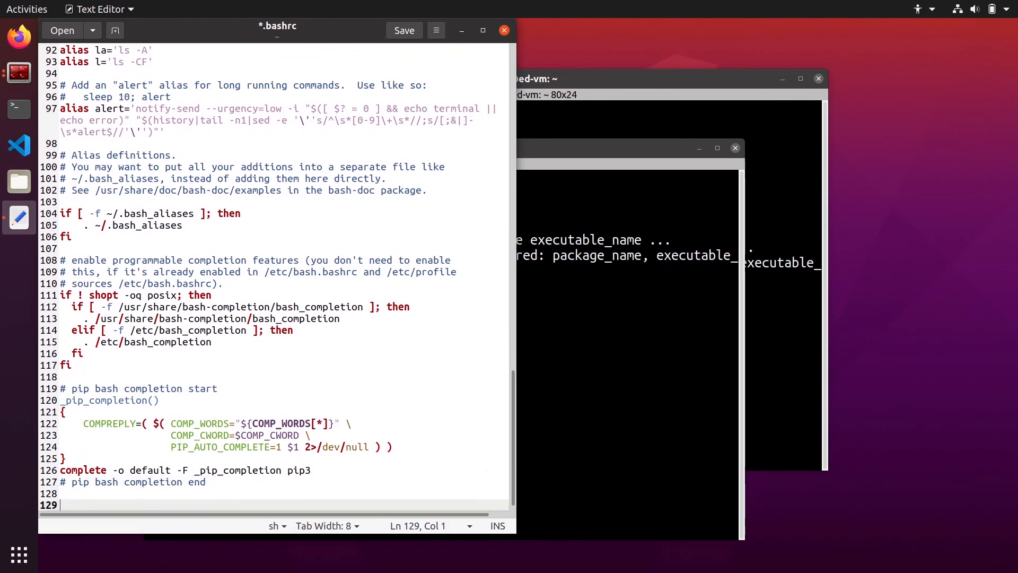
pyautogui.write('source /opt/ros/foxy/setup.bash')
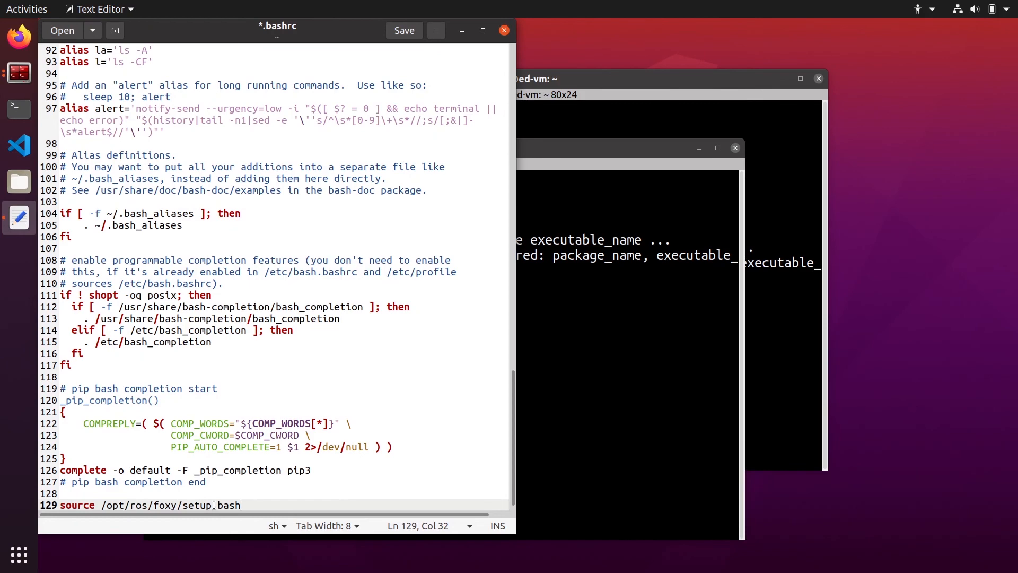
pyautogui.click(403, 30)
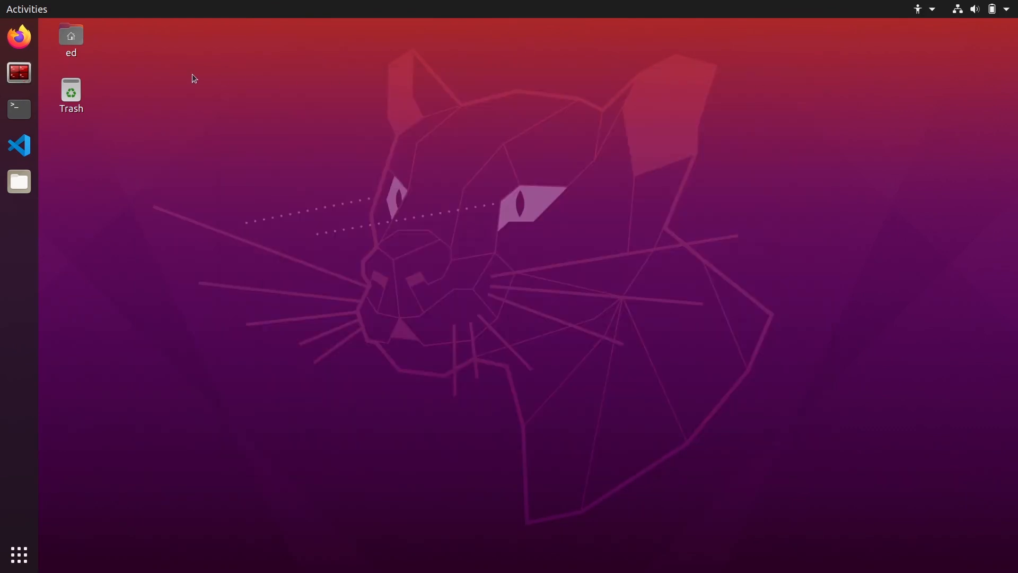
# Open a fresh Terminator window and enter 'ros2 run' without sourcing anything.
pyautogui.click(18, 72)
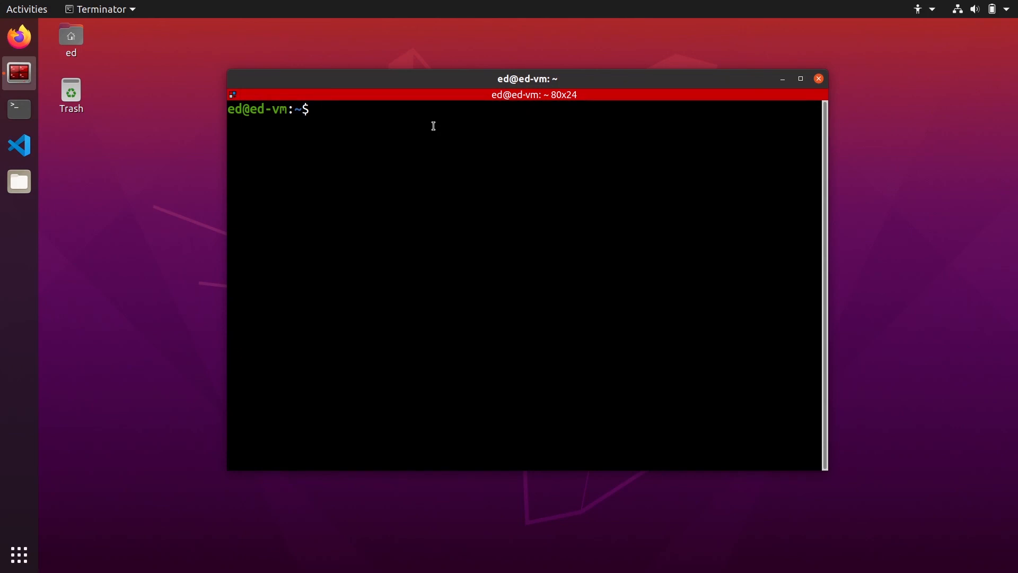
pyautogui.write('ros2 run')
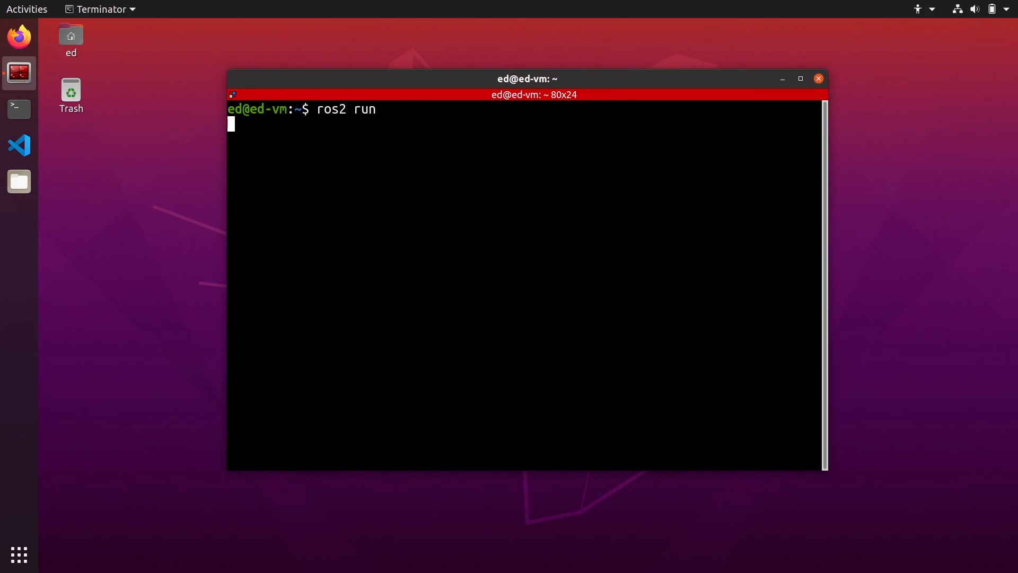